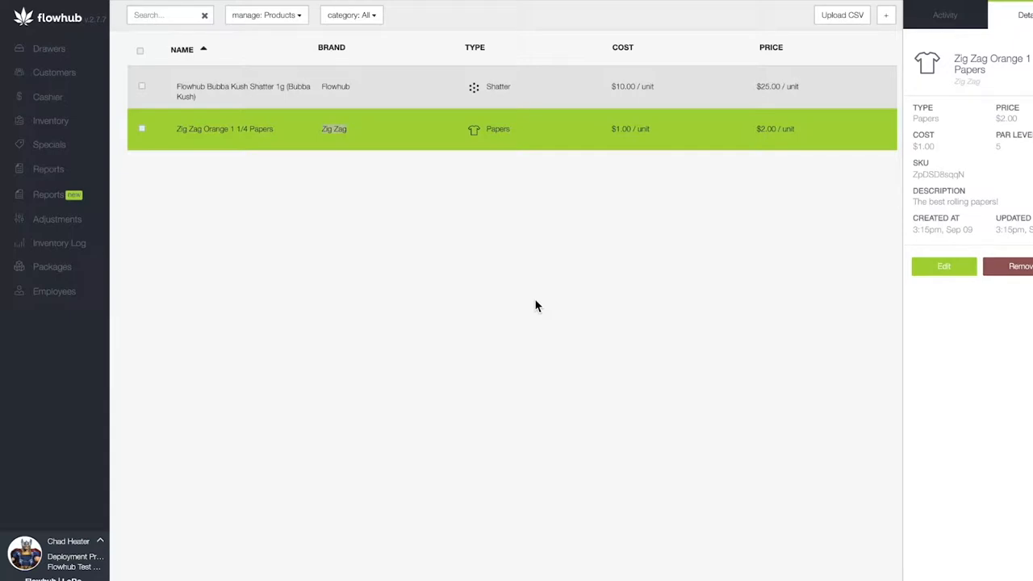
pyautogui.moveTo(713, 129)
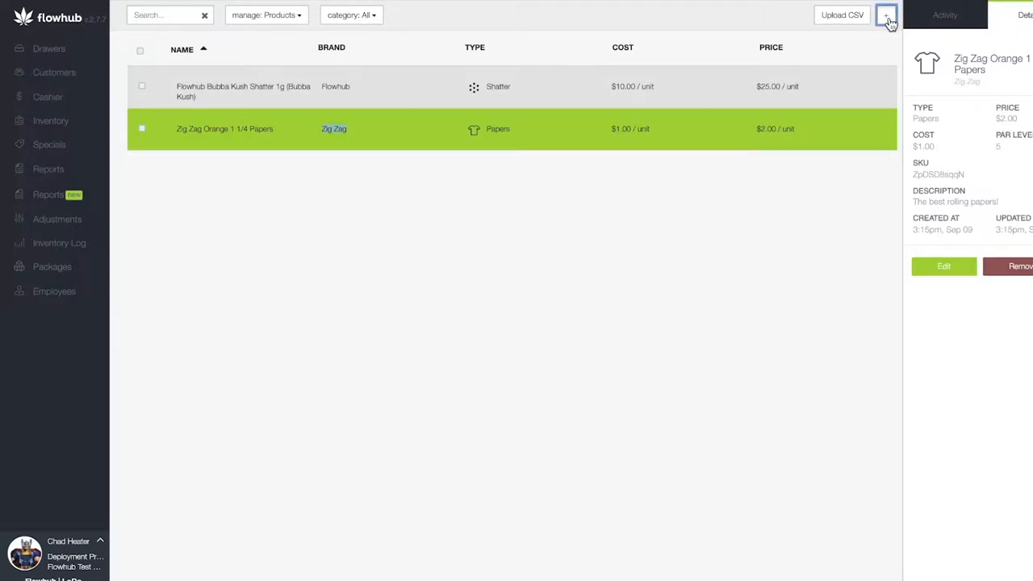
# Step: Start a new product entry from the + button above the product list
pyautogui.click(884, 14)
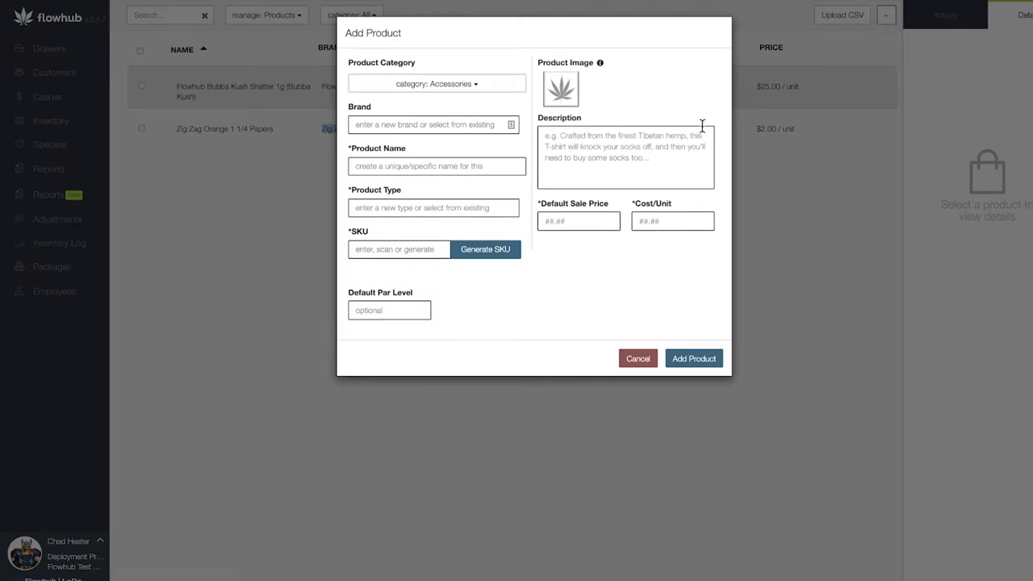
pyautogui.moveTo(702, 116)
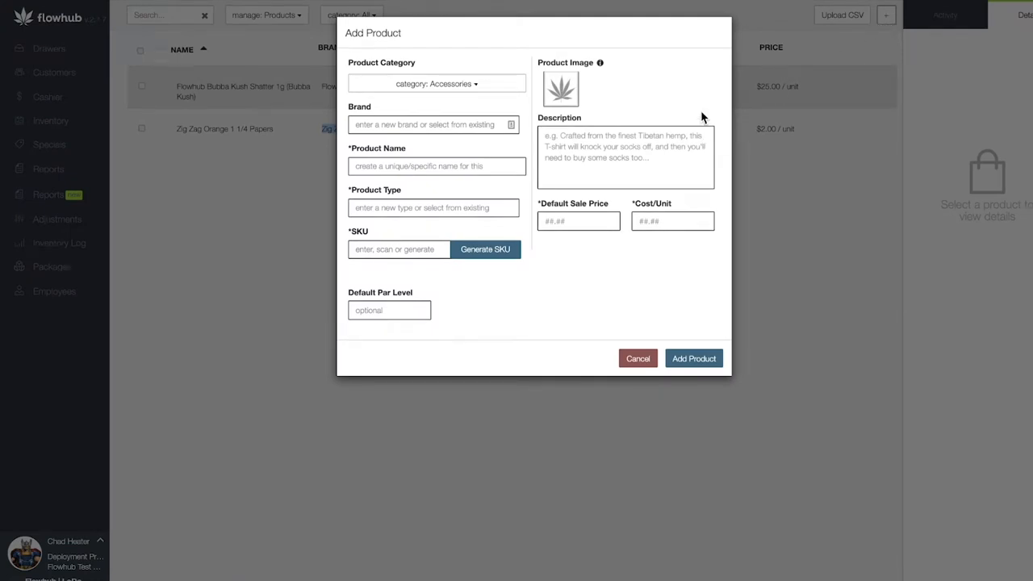
pyautogui.moveTo(675, 112)
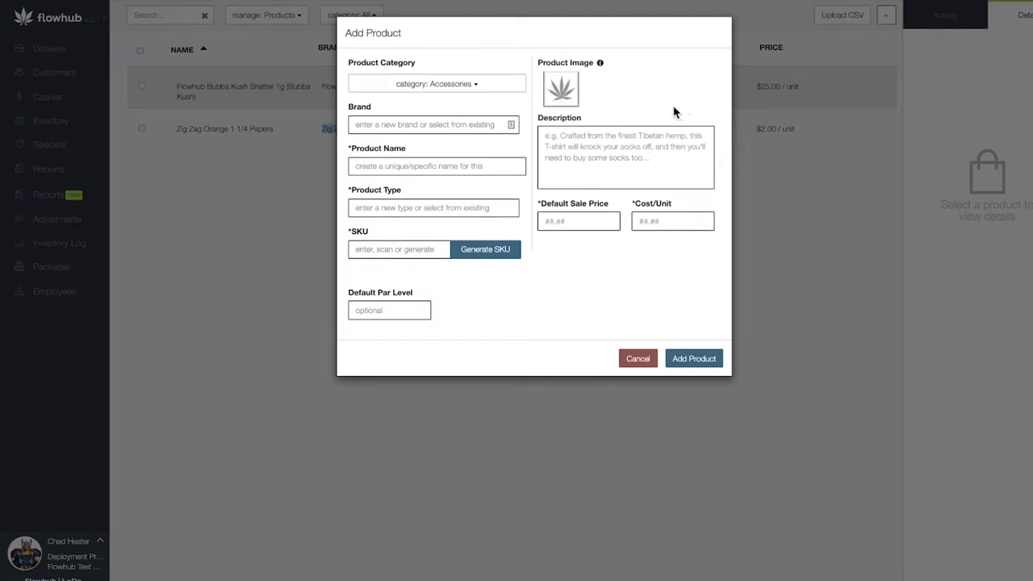
# Step: Set the new product's category to Edibles
pyautogui.click(436, 84)
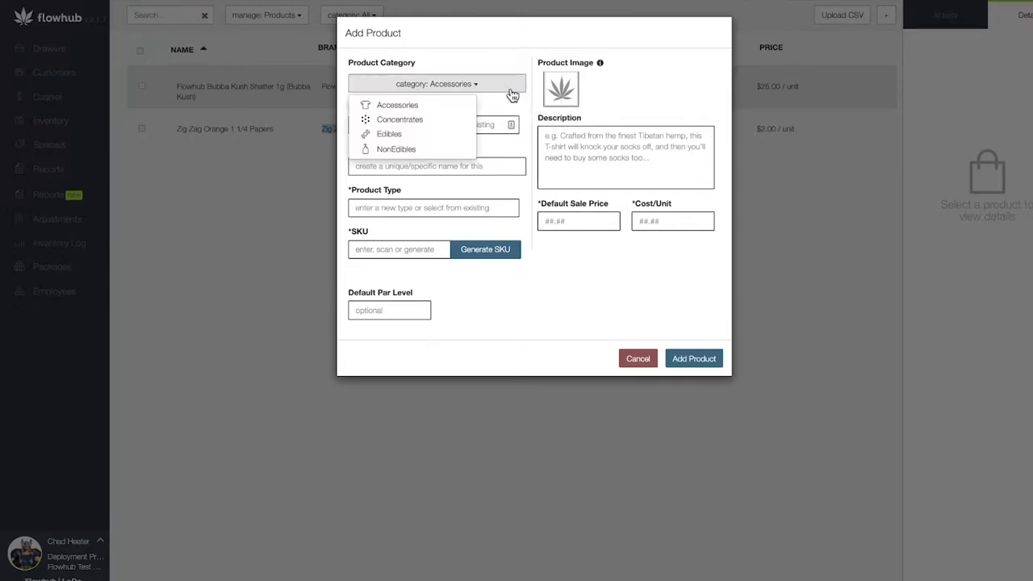
pyautogui.click(389, 133)
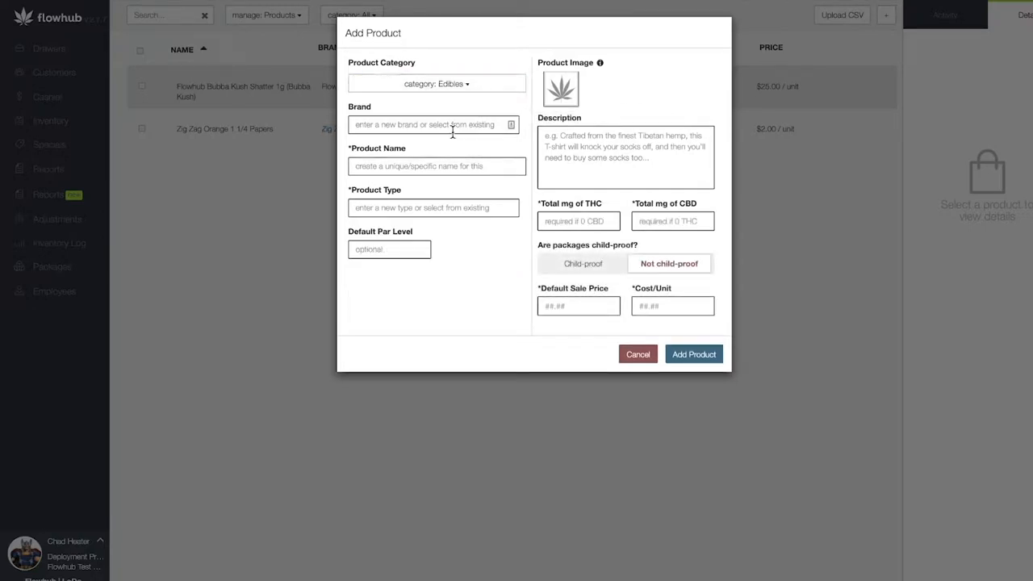
pyautogui.moveTo(497, 145)
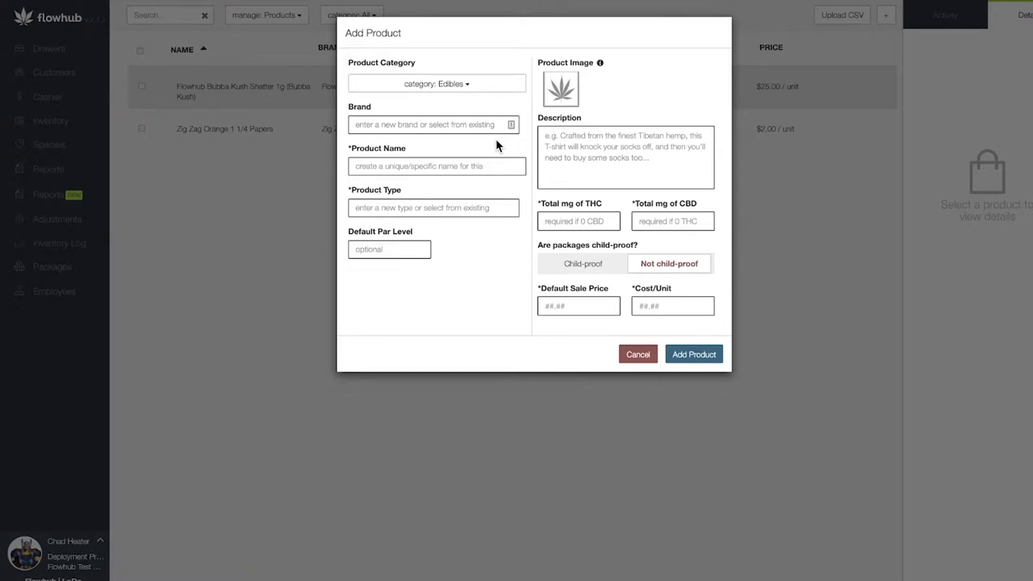
pyautogui.moveTo(491, 192)
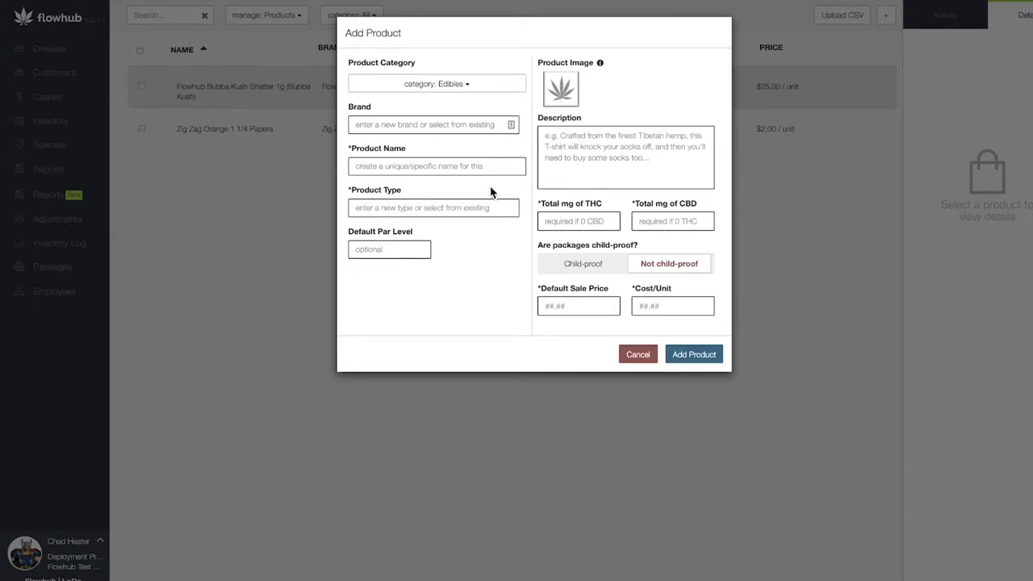
pyautogui.moveTo(481, 170)
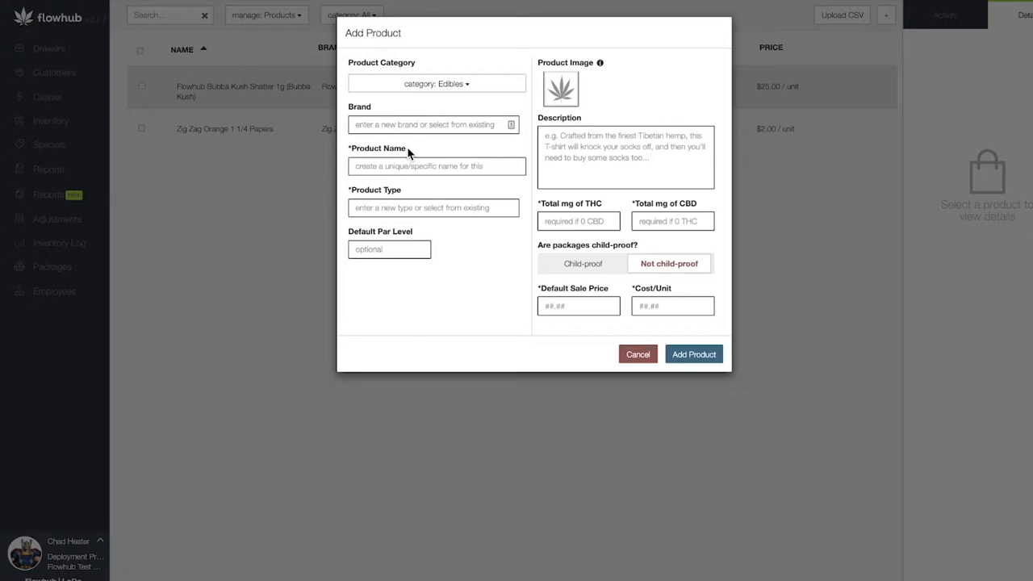
pyautogui.moveTo(417, 191)
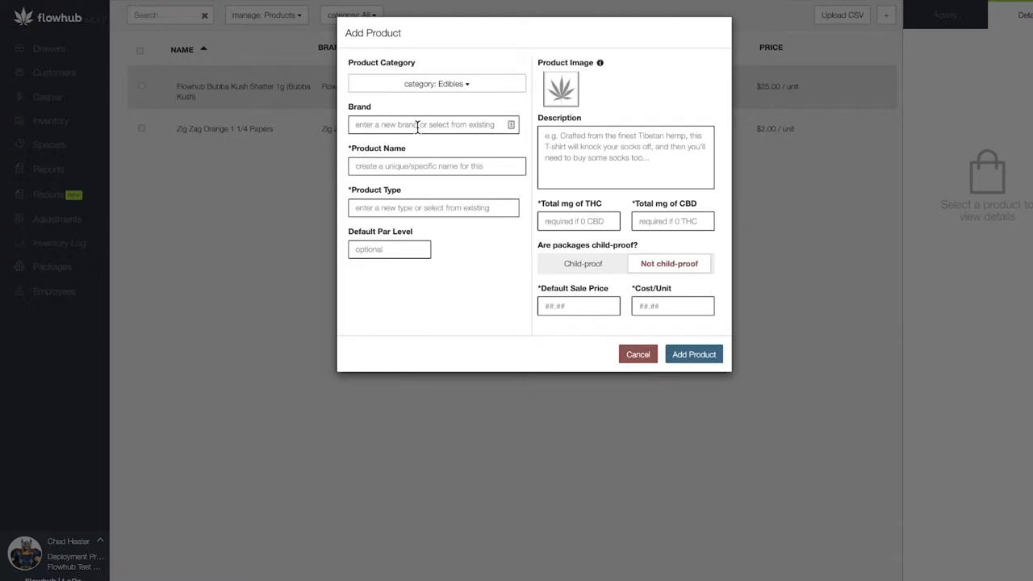
# Step: Enter brand 'Flowhub' and product name 'Flowhub Moon Cake 100mg'
pyautogui.write('Flowhub')
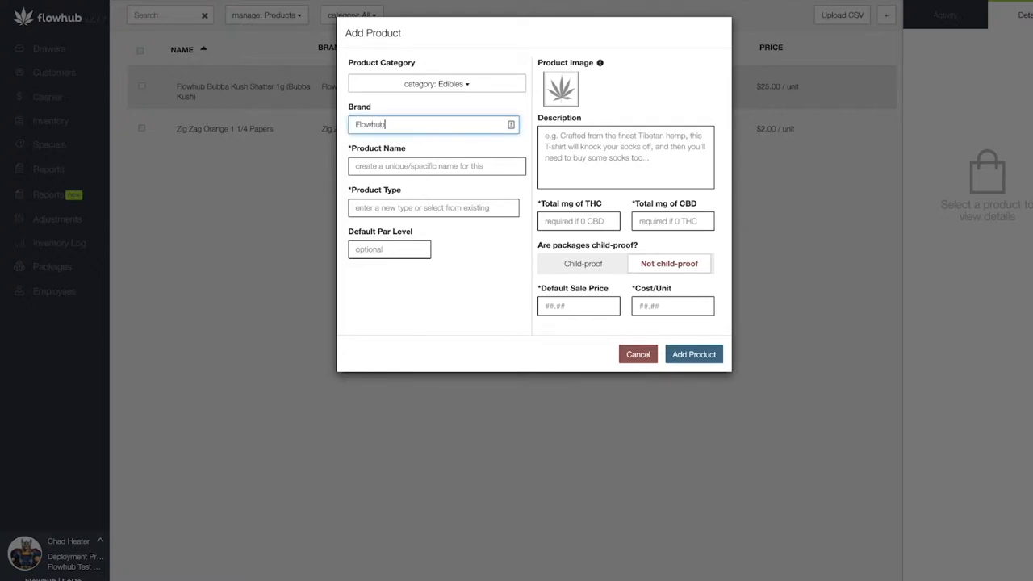
pyautogui.click(436, 164)
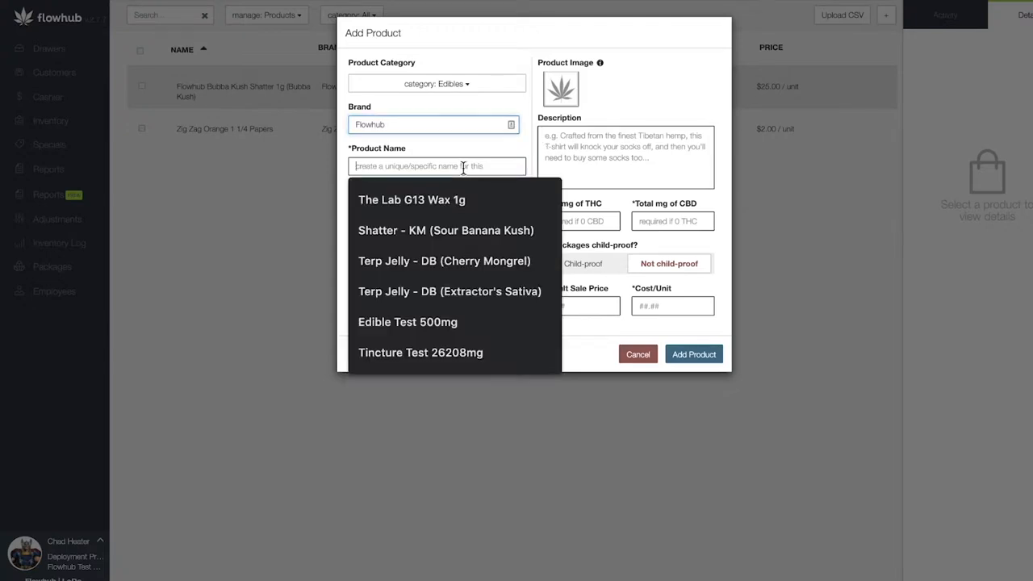
pyautogui.write('Flowhub Moon')
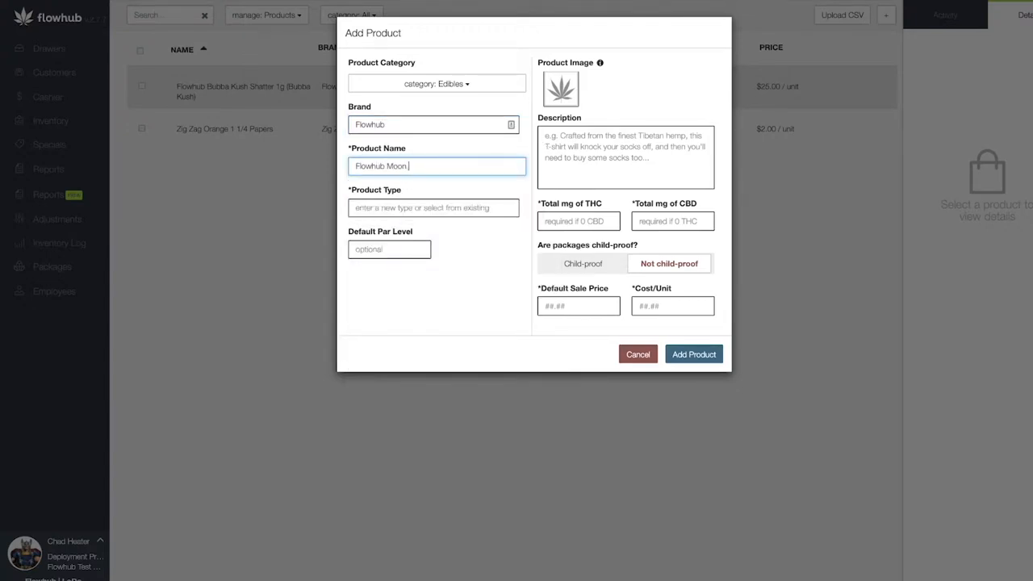
pyautogui.write('Cake')
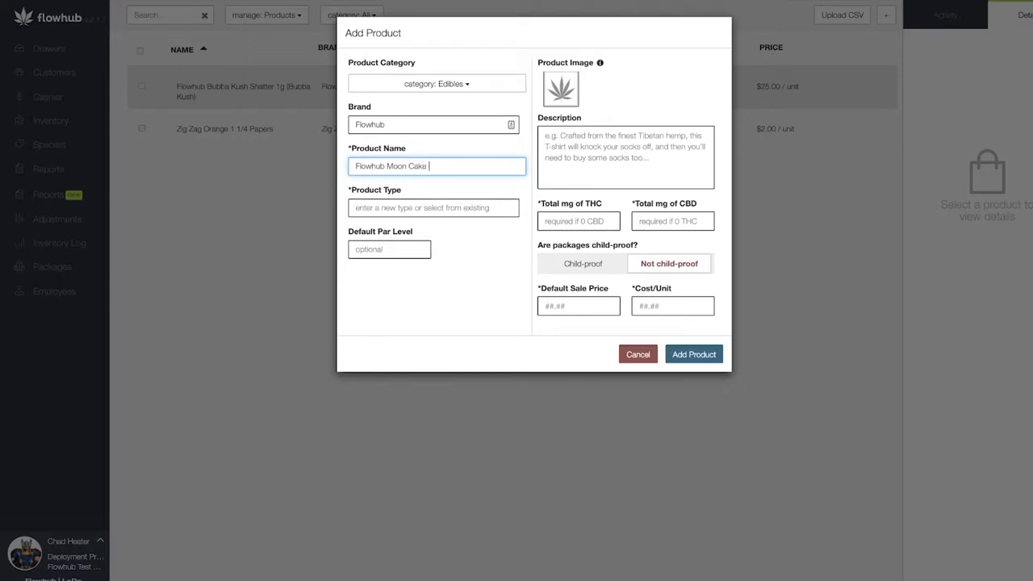
pyautogui.write('100')
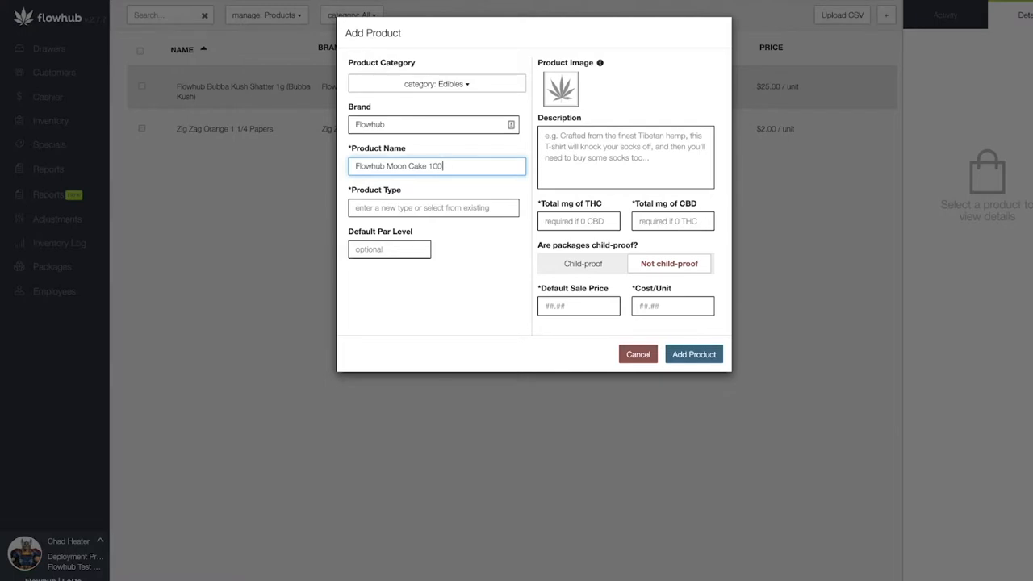
pyautogui.write('mg')
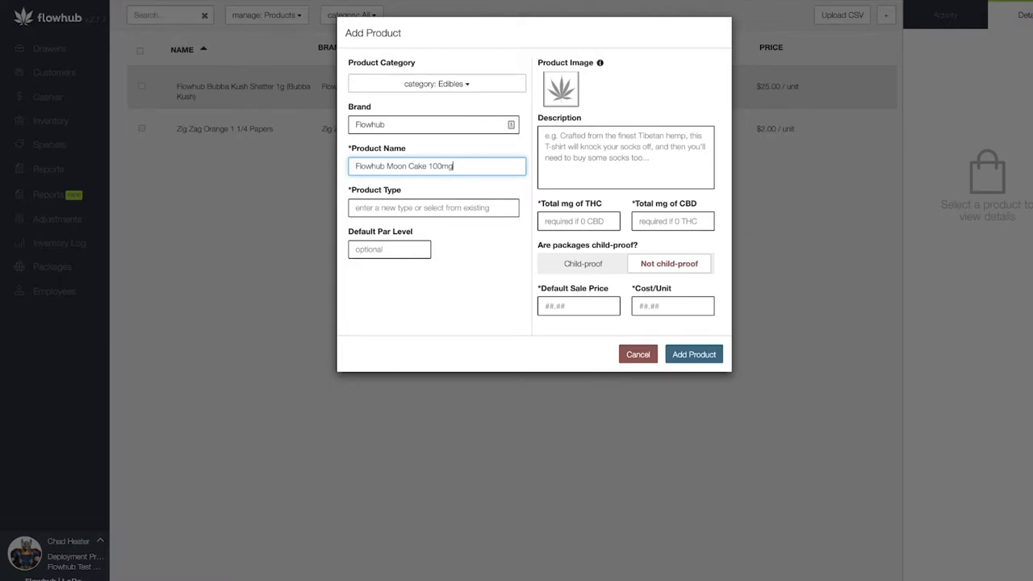
pyautogui.moveTo(465, 167)
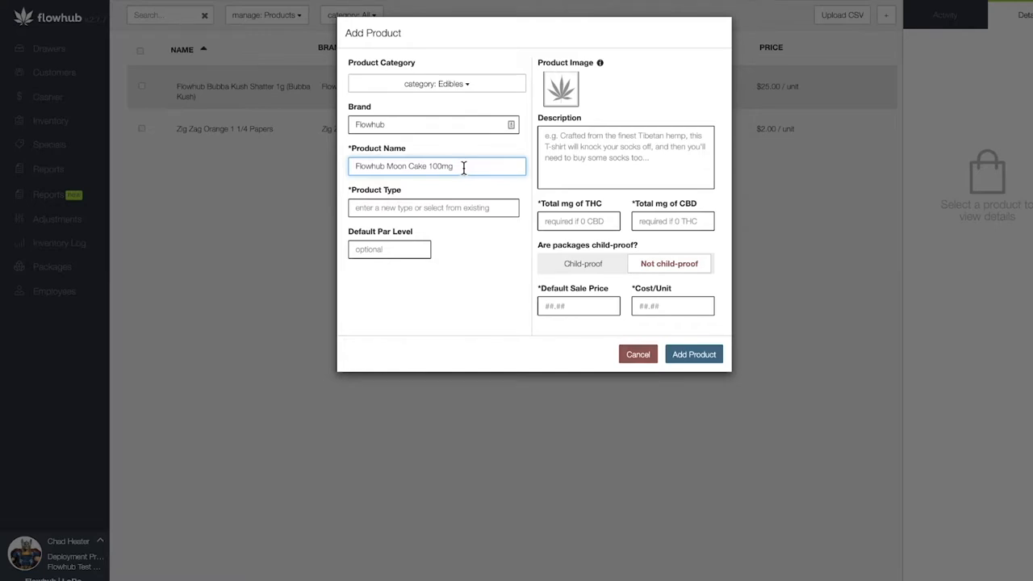
pyautogui.moveTo(471, 186)
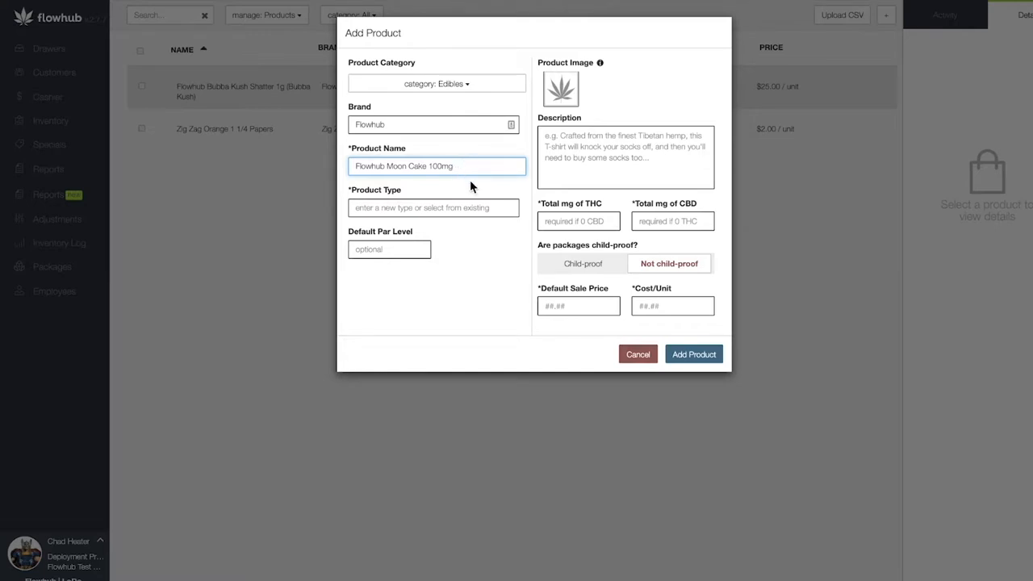
pyautogui.moveTo(465, 203)
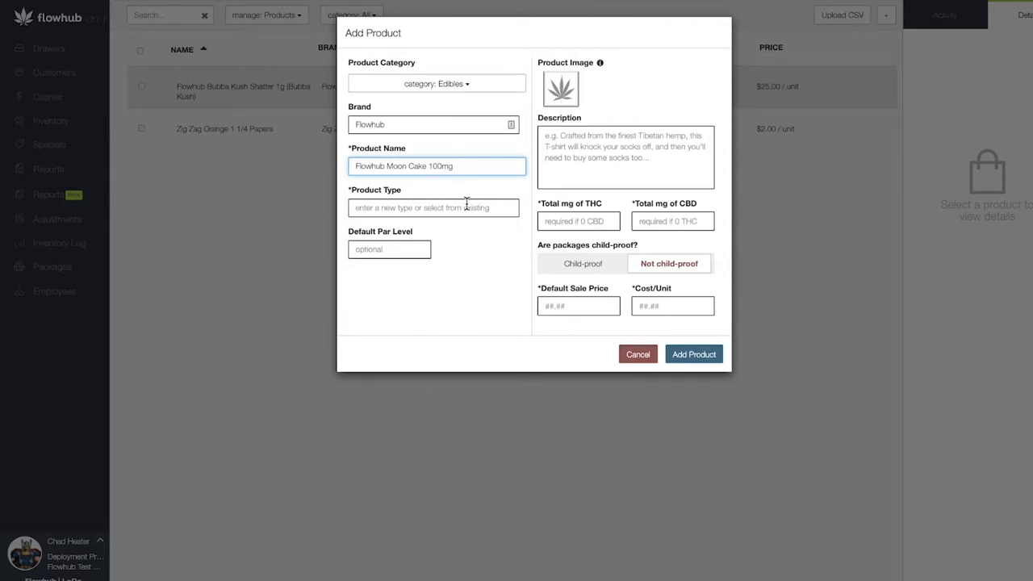
pyautogui.moveTo(476, 197)
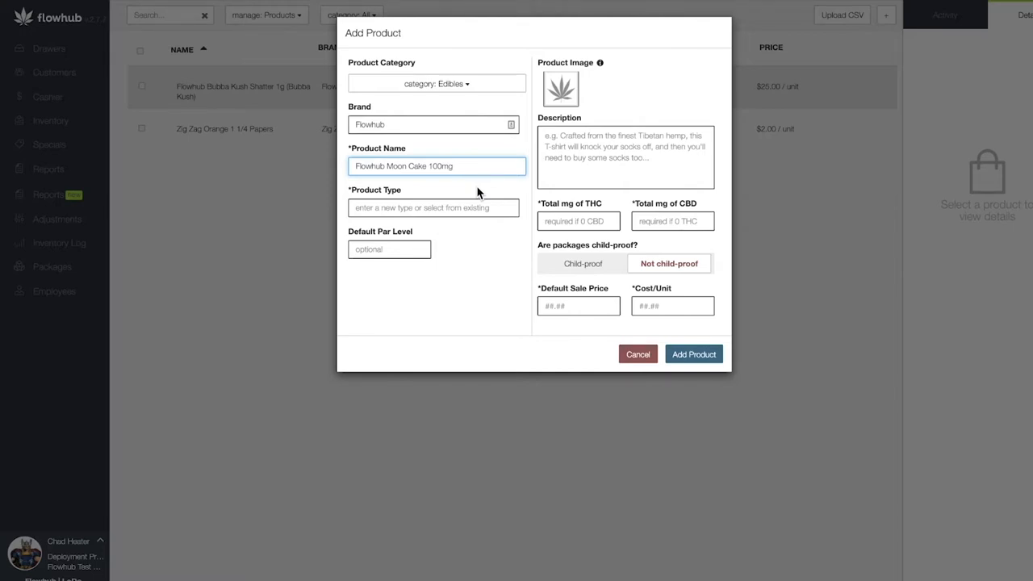
# Step: Enter 'Baked Goods' as the product type
pyautogui.write('Bake')
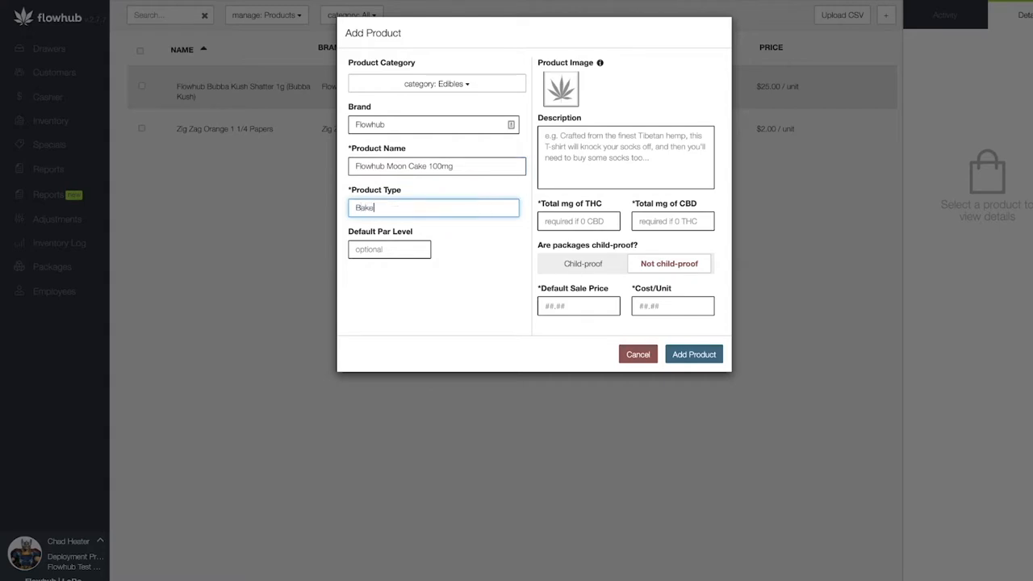
pyautogui.write('d Goods')
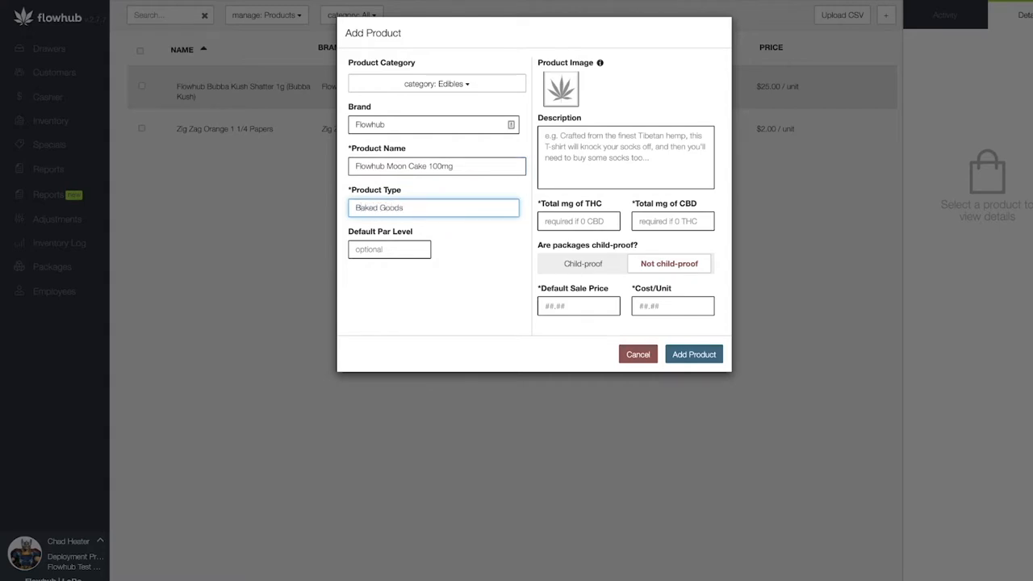
pyautogui.moveTo(478, 248)
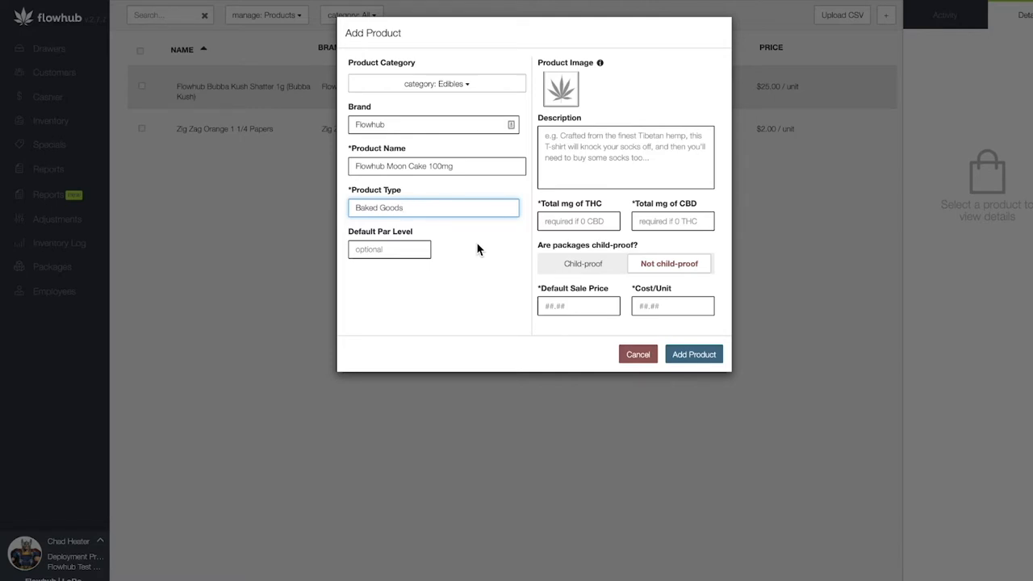
pyautogui.moveTo(611, 106)
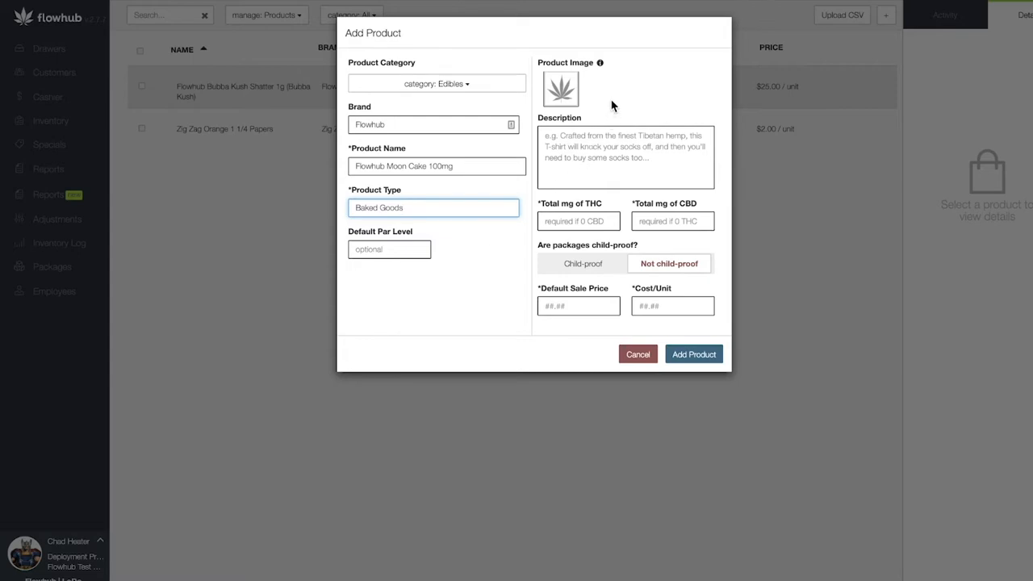
pyautogui.moveTo(649, 84)
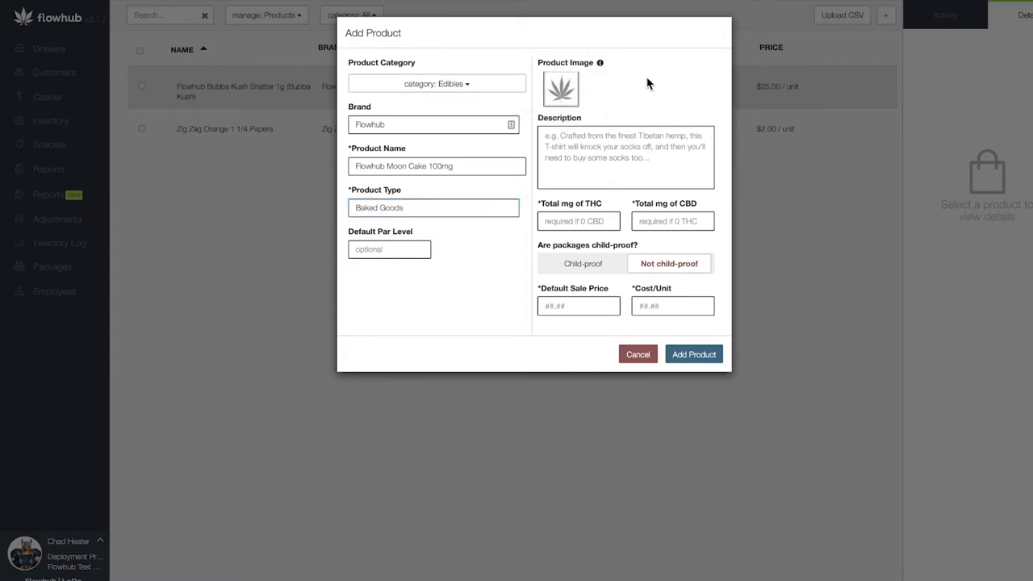
pyautogui.moveTo(670, 98)
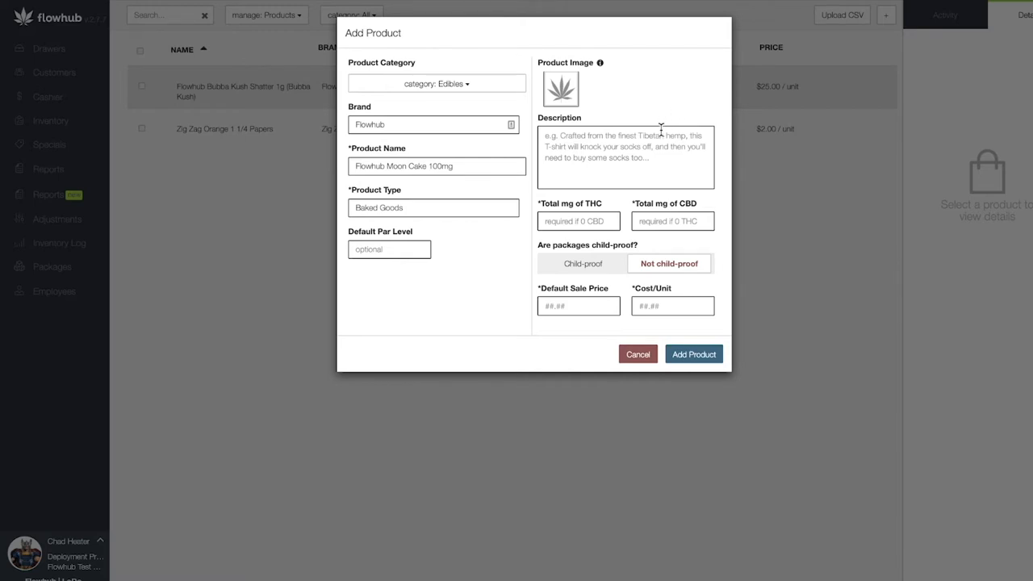
pyautogui.moveTo(681, 108)
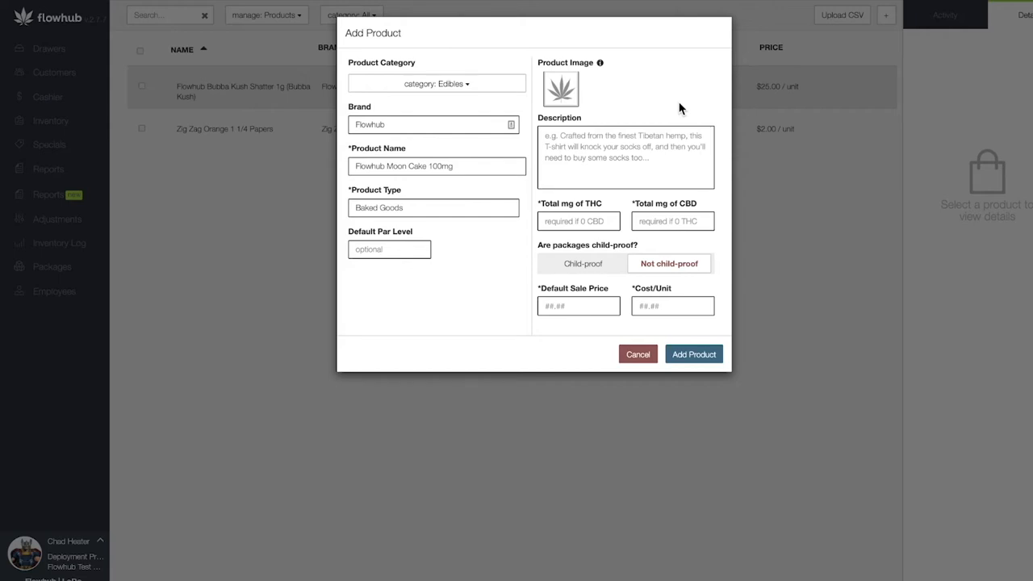
pyautogui.moveTo(675, 117)
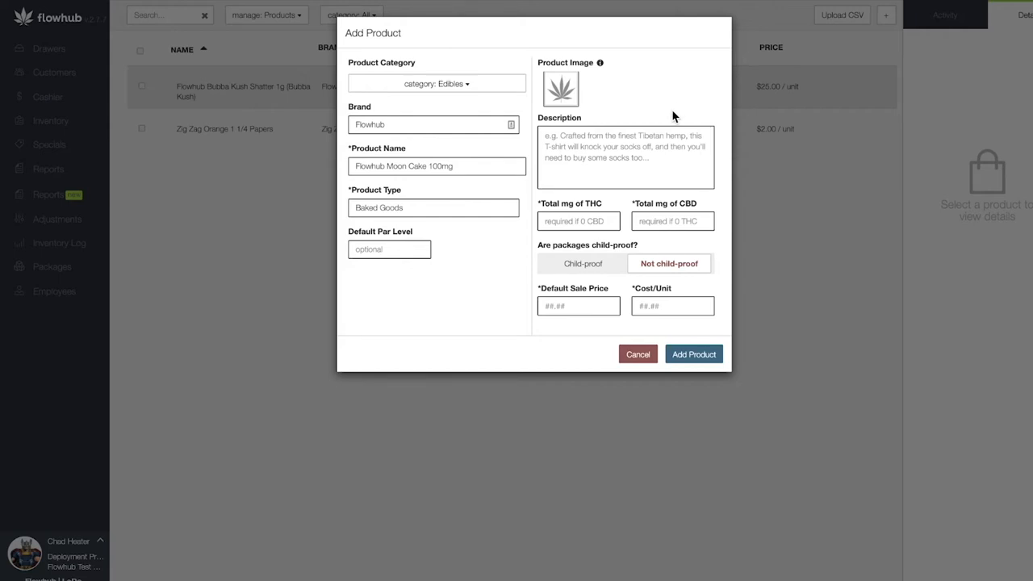
pyautogui.moveTo(610, 207)
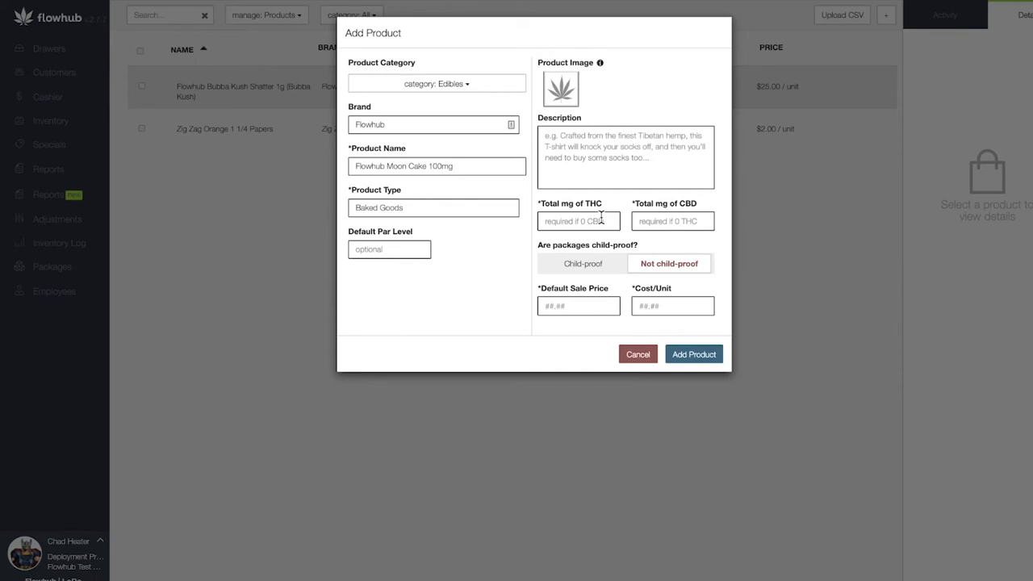
pyautogui.moveTo(617, 210)
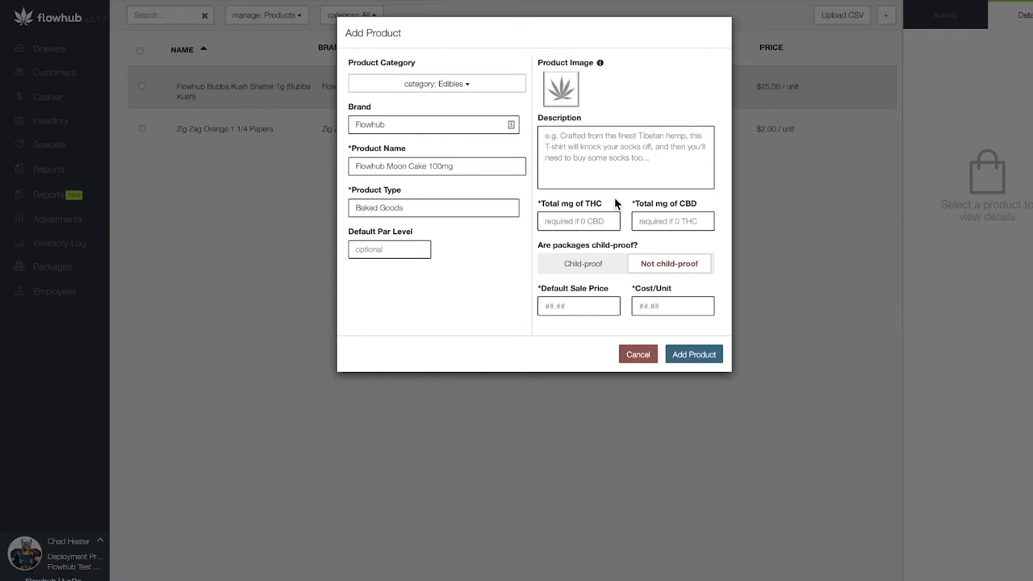
# Step: Set 100 mg THC, child-proof packaging, sale price 25 and cost 10, and add the product
pyautogui.write('10')
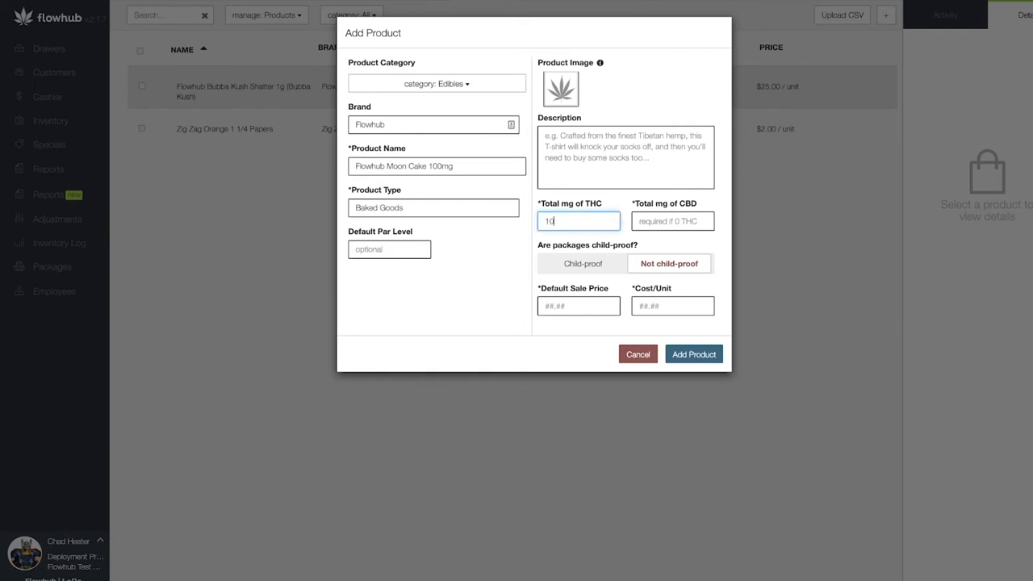
pyautogui.write('0')
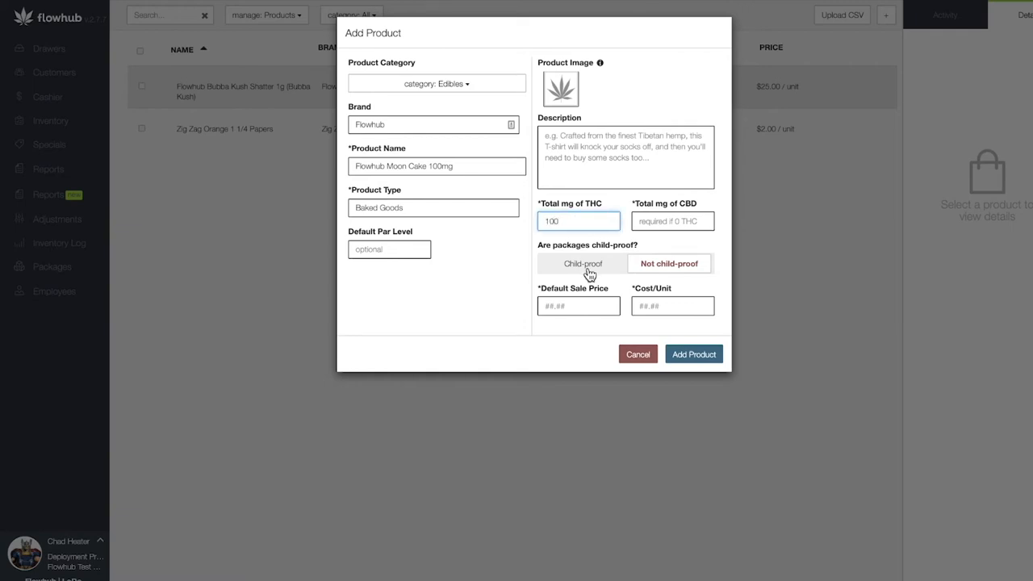
pyautogui.click(582, 263)
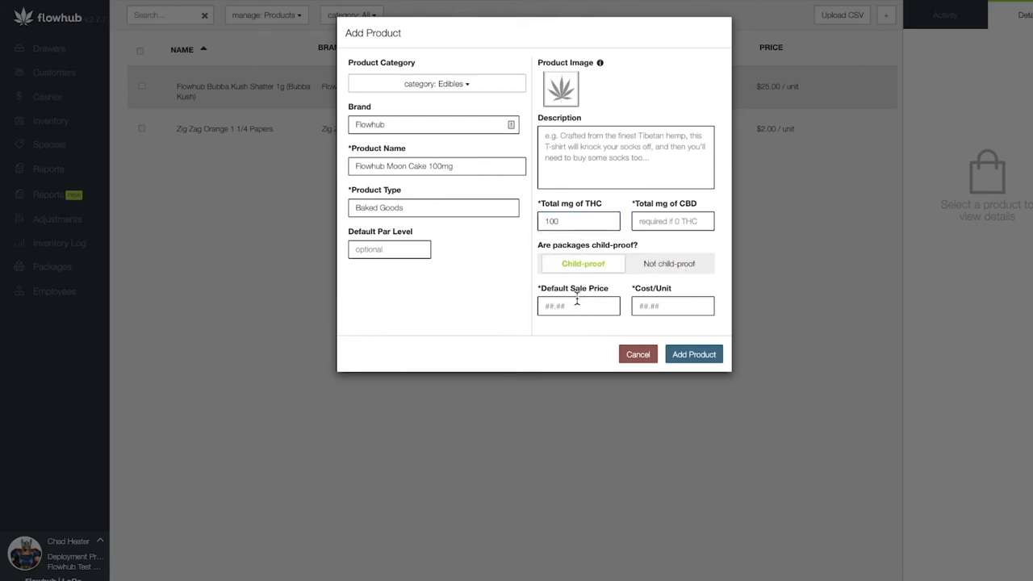
pyautogui.write('25')
pyautogui.write('10')
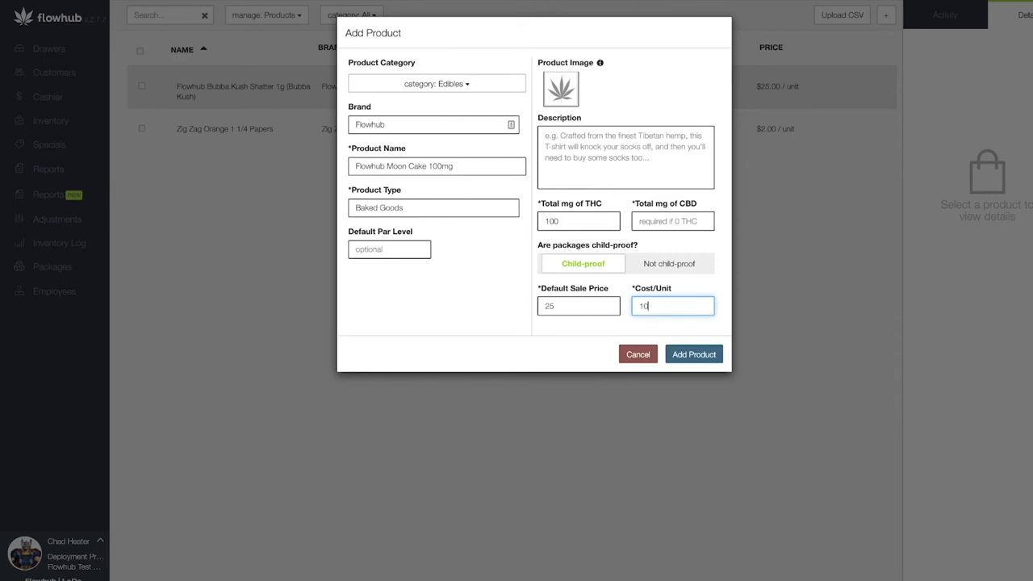
pyautogui.moveTo(694, 354)
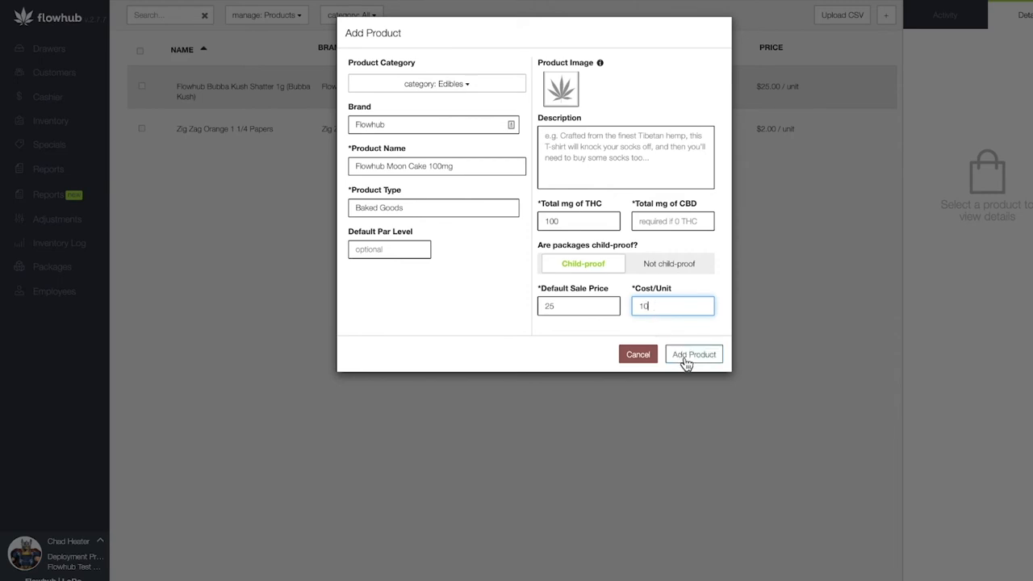
pyautogui.click(694, 355)
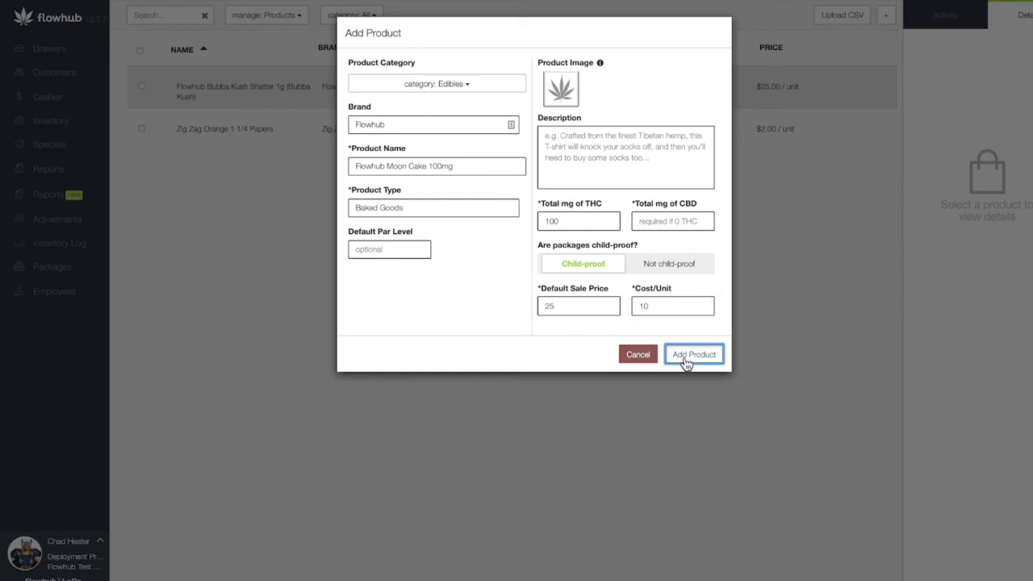
pyautogui.click(695, 355)
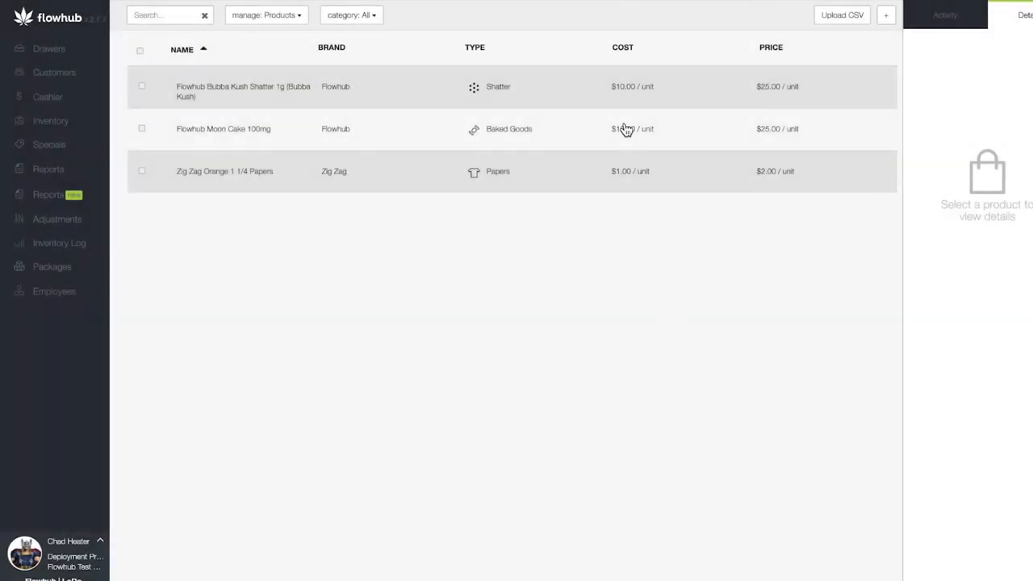
# Step: Start another Edibles product entry, then cancel it, leaving the list unchanged
pyautogui.click(884, 15)
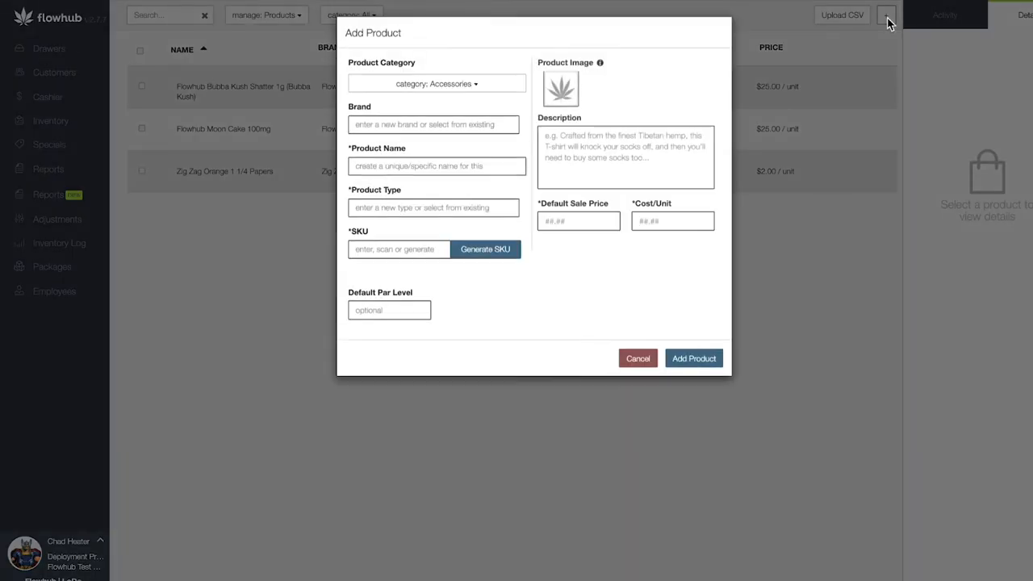
pyautogui.click(436, 83)
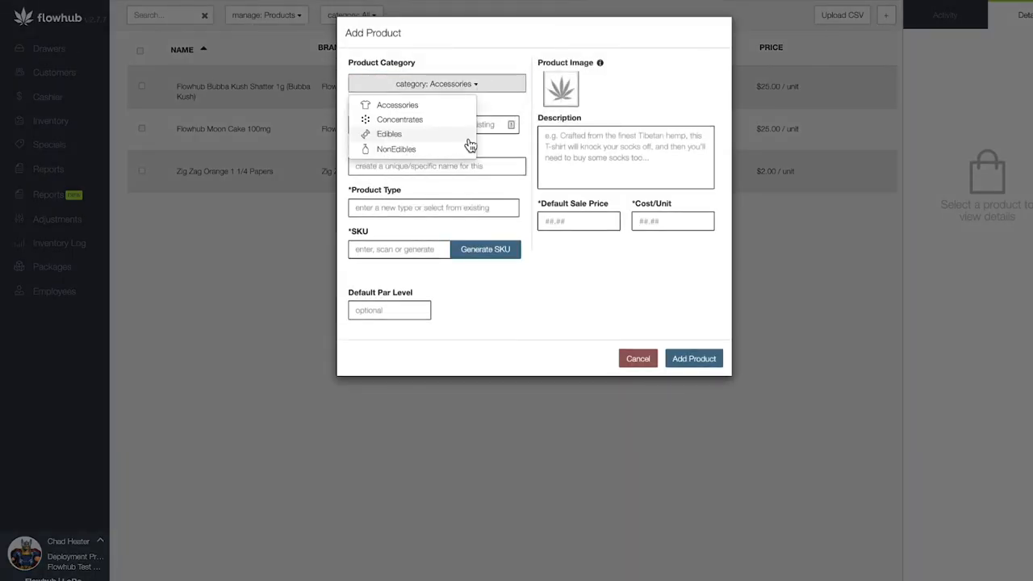
pyautogui.click(389, 134)
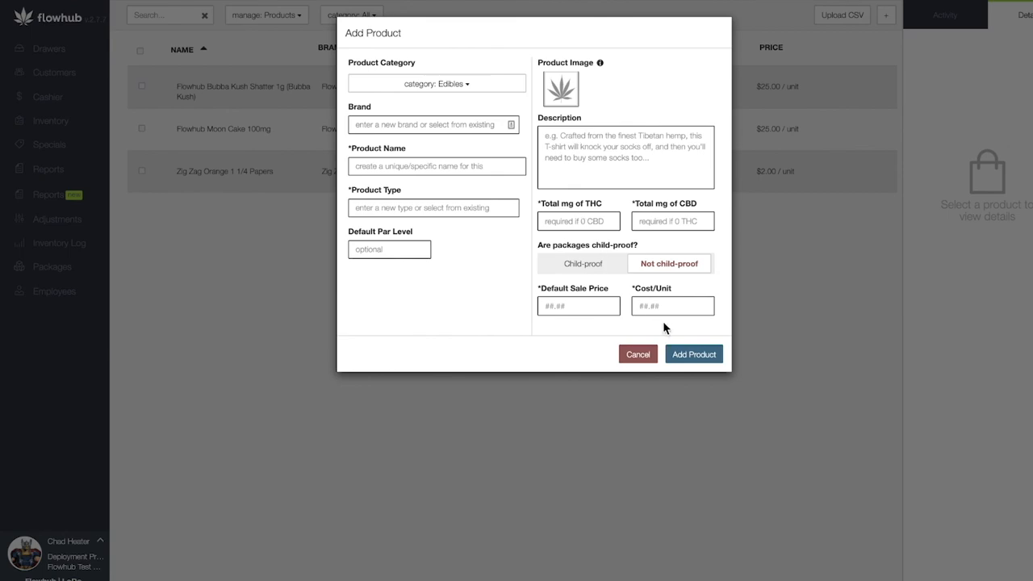
pyautogui.moveTo(637, 354)
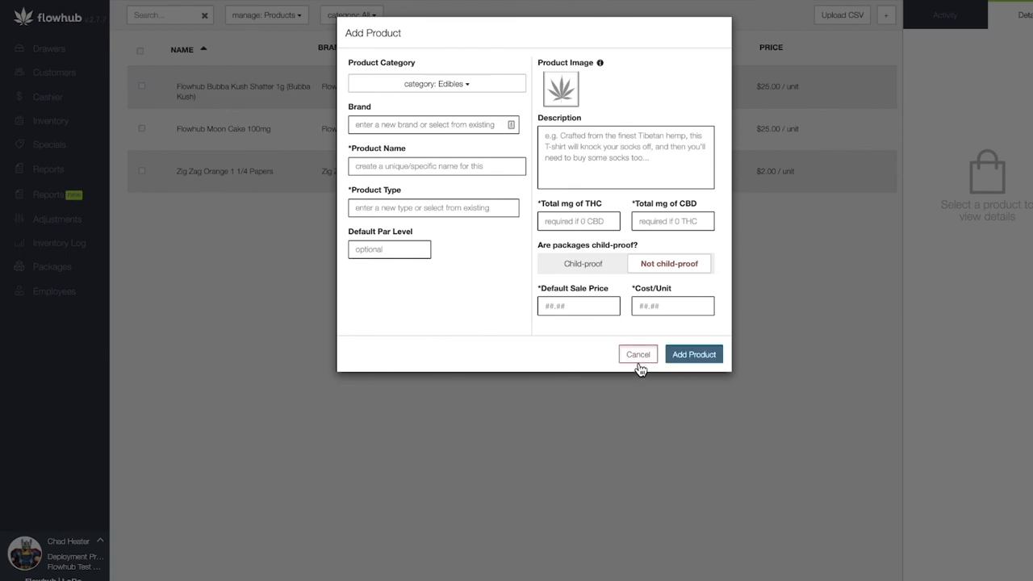
pyautogui.click(637, 355)
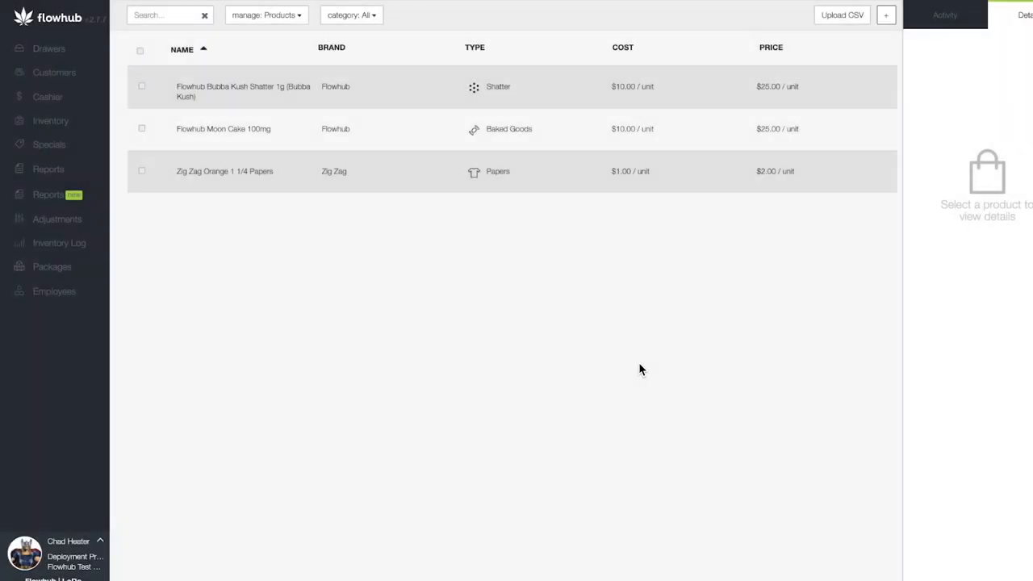